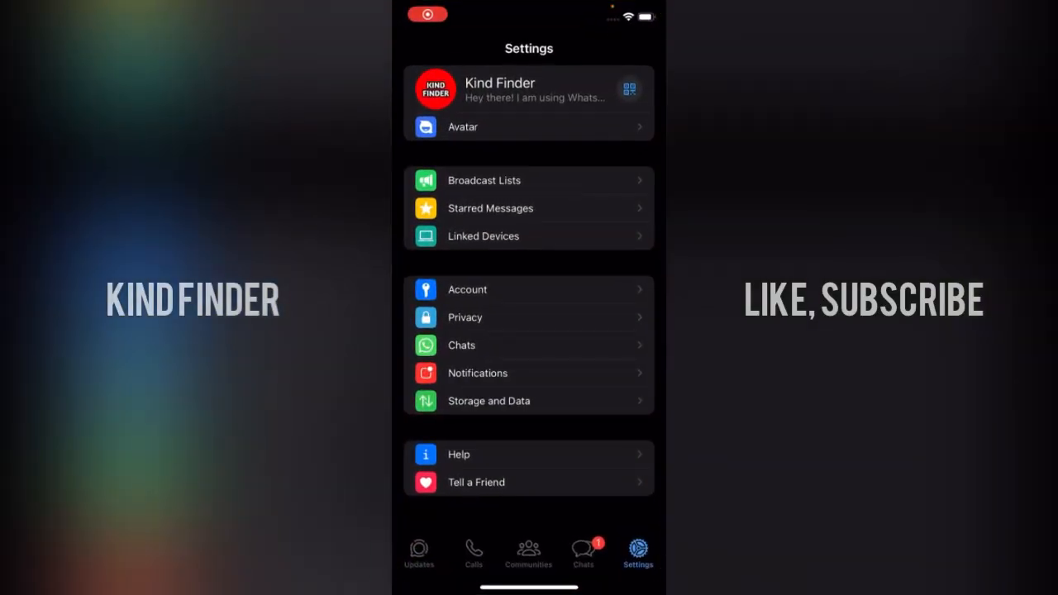
Turn off Save to Camera Roll in the Chats settings so received media stops auto-saving
scroll(down, 3)
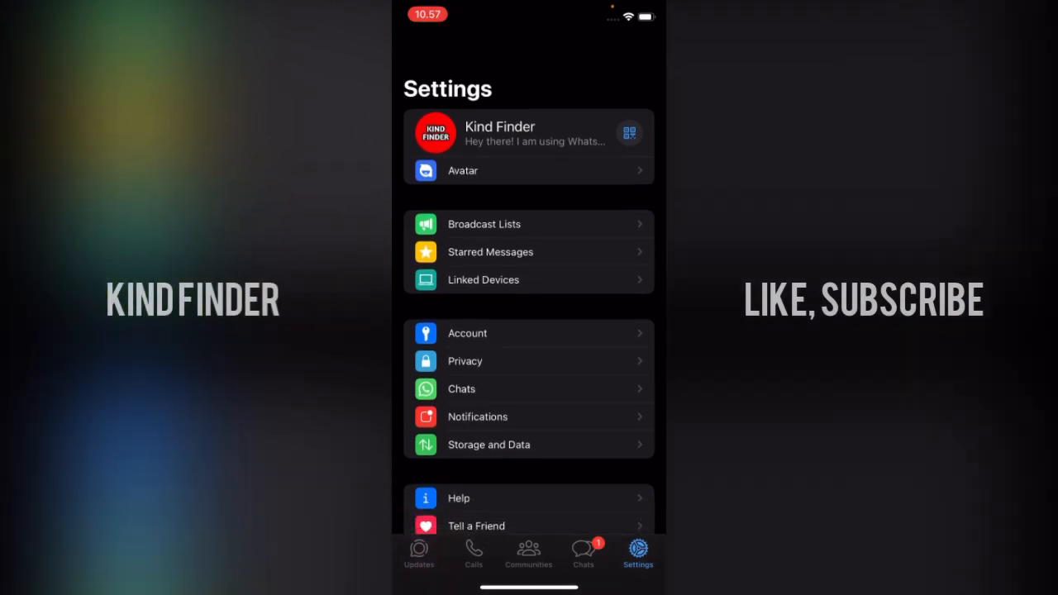
click(461, 389)
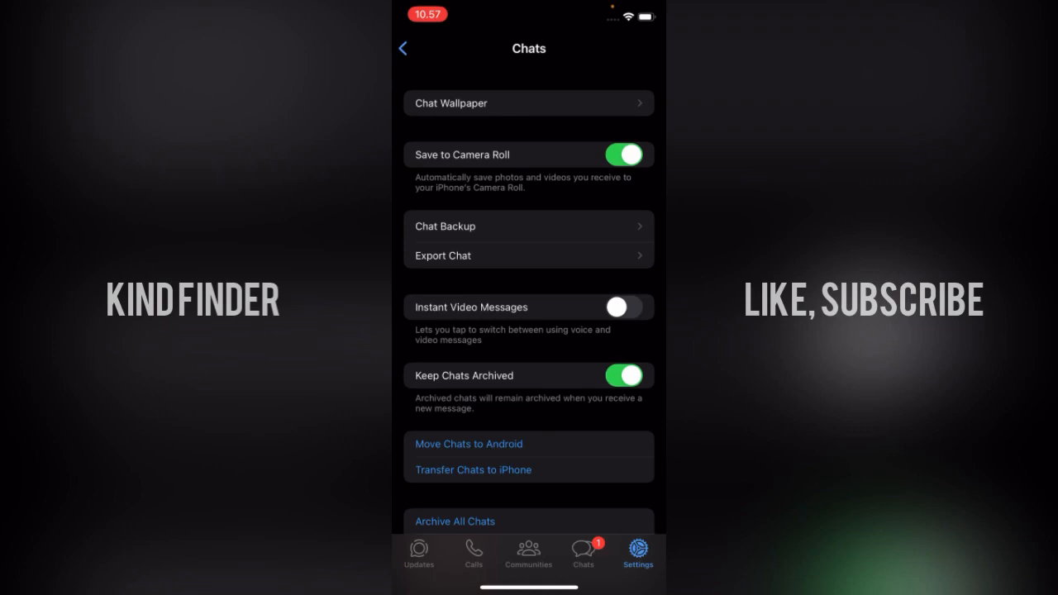
click(625, 155)
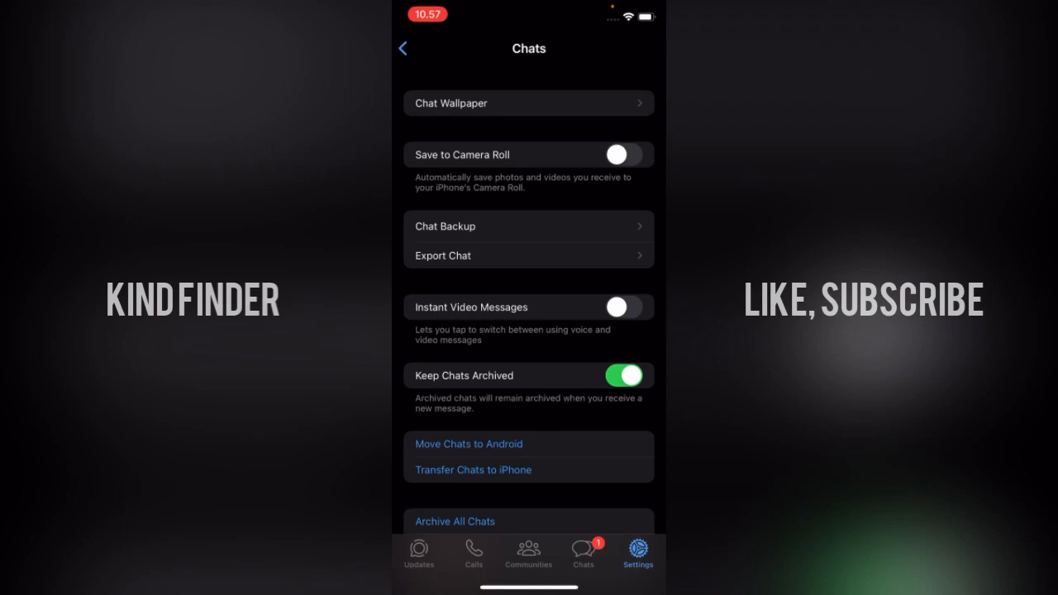
Go back to the main Settings list and head toward the My Sister chat
scroll(down, 3)
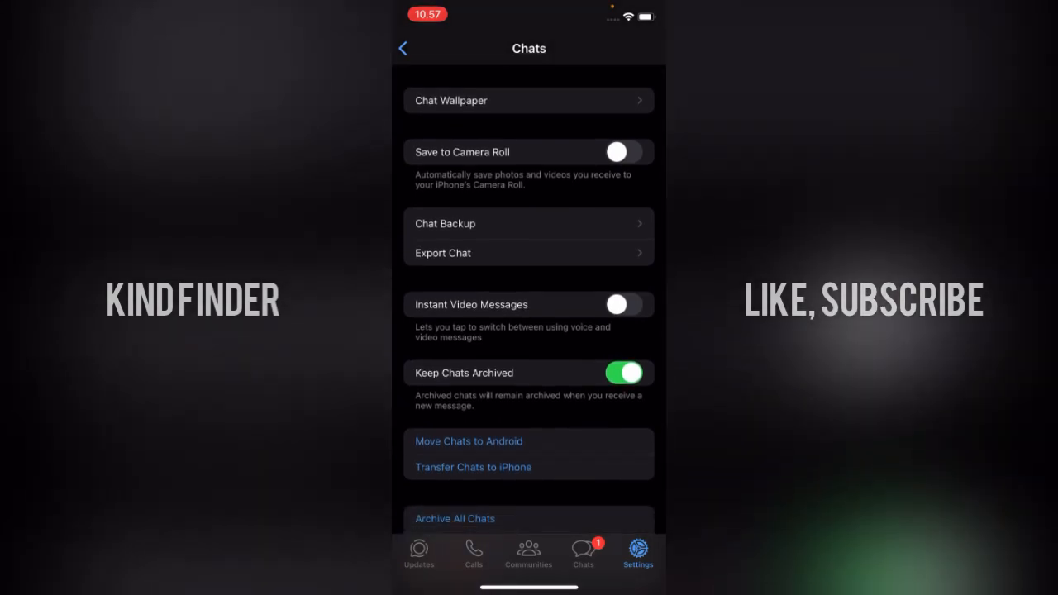
click(403, 48)
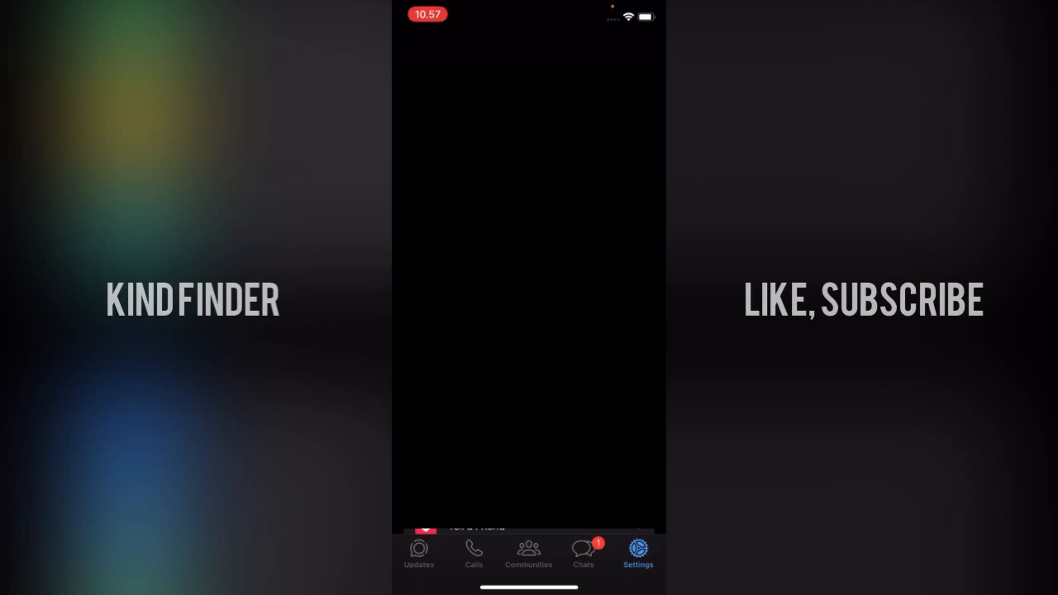
click(583, 552)
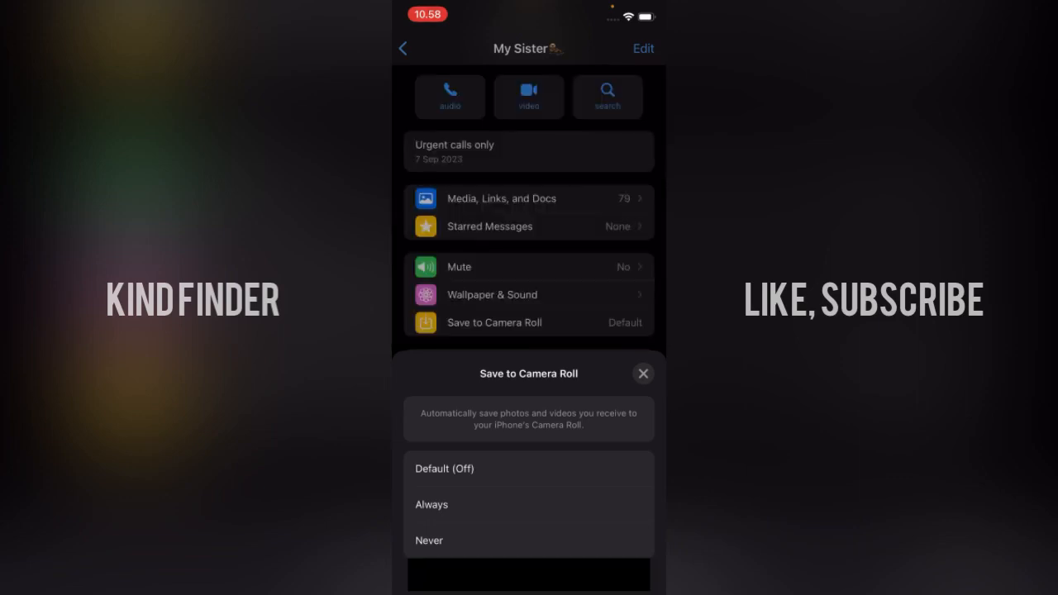
Choose a Save to Camera Roll option for the My Sister contact's chat
click(643, 373)
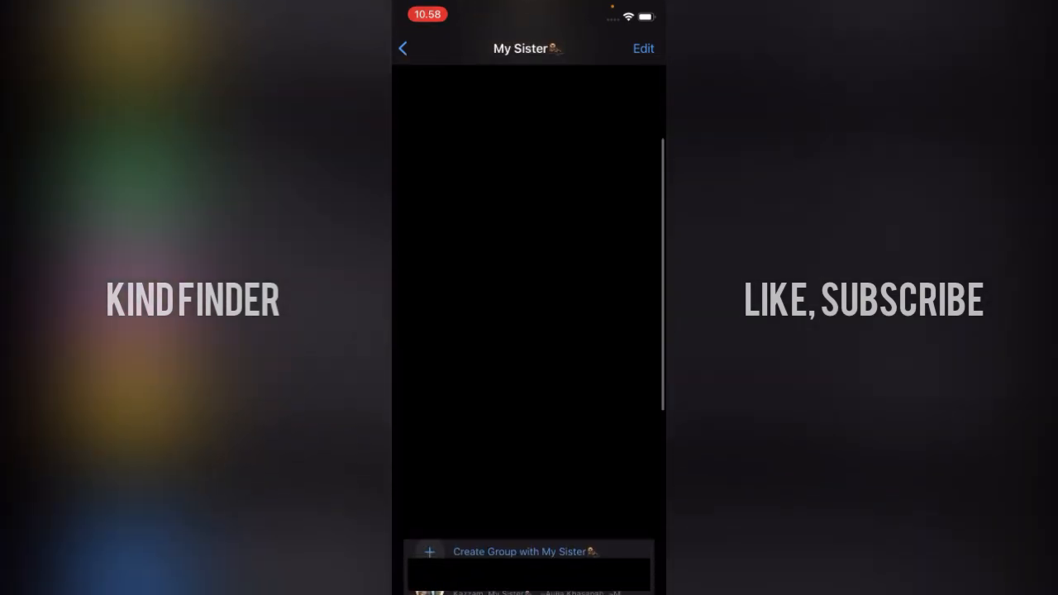
Open JAN'S FAMILY group info and show its Save to Camera Roll choices (Default Off, Always, Never)
click(403, 48)
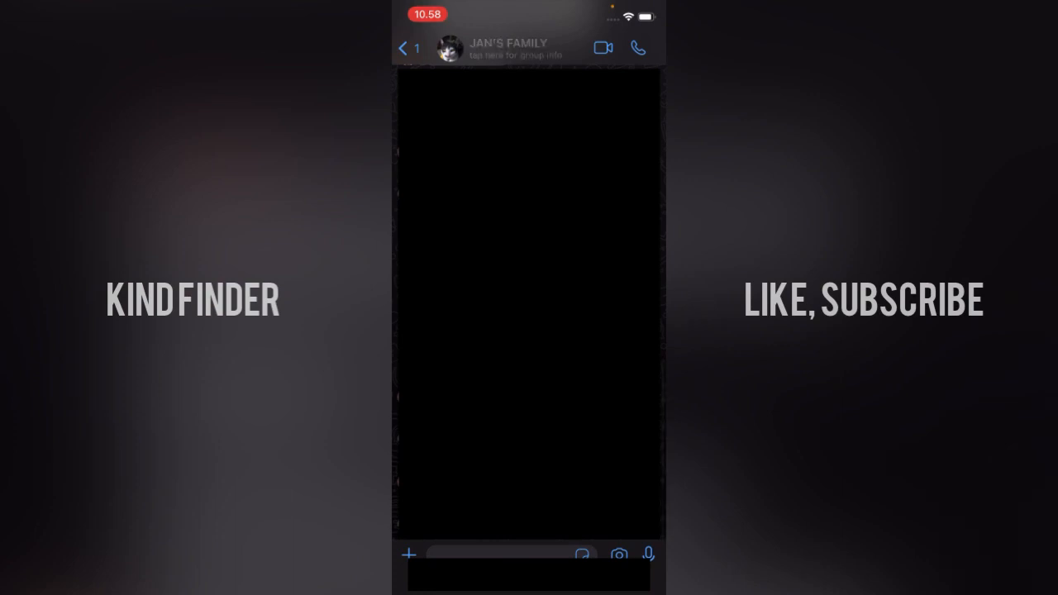
click(508, 47)
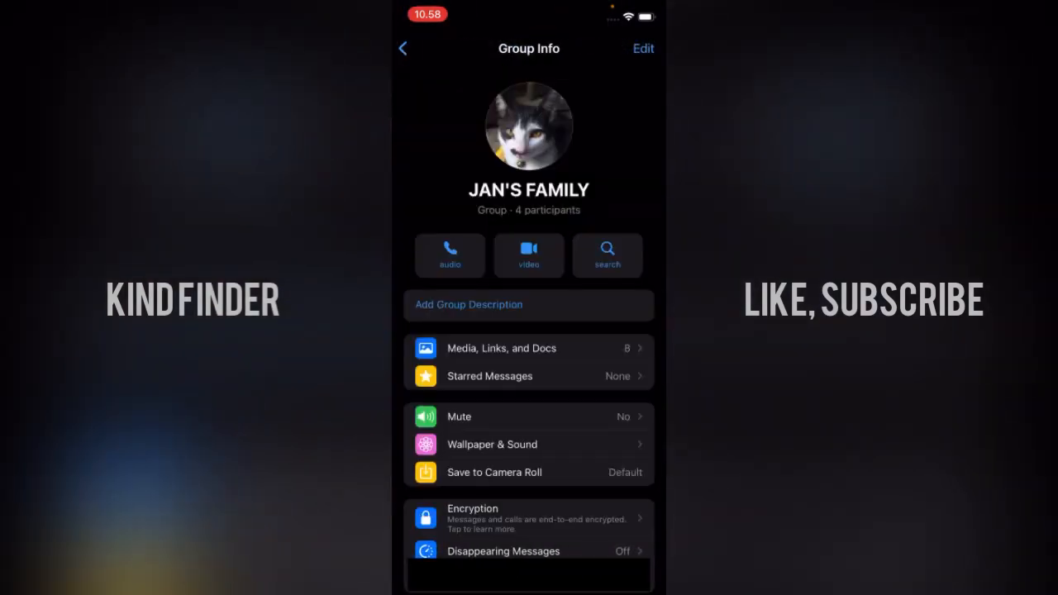
click(493, 472)
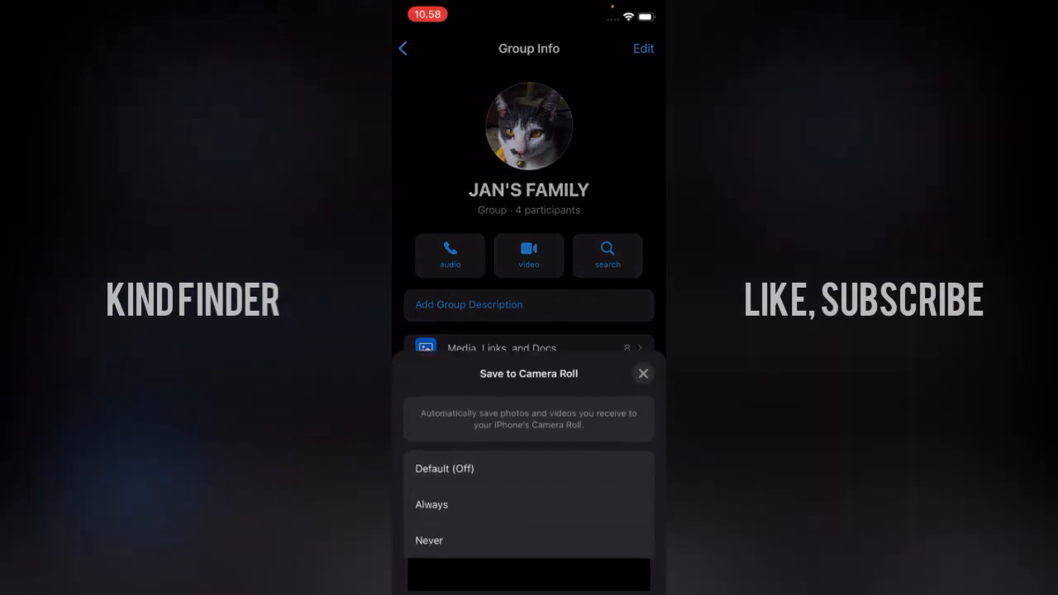
click(644, 373)
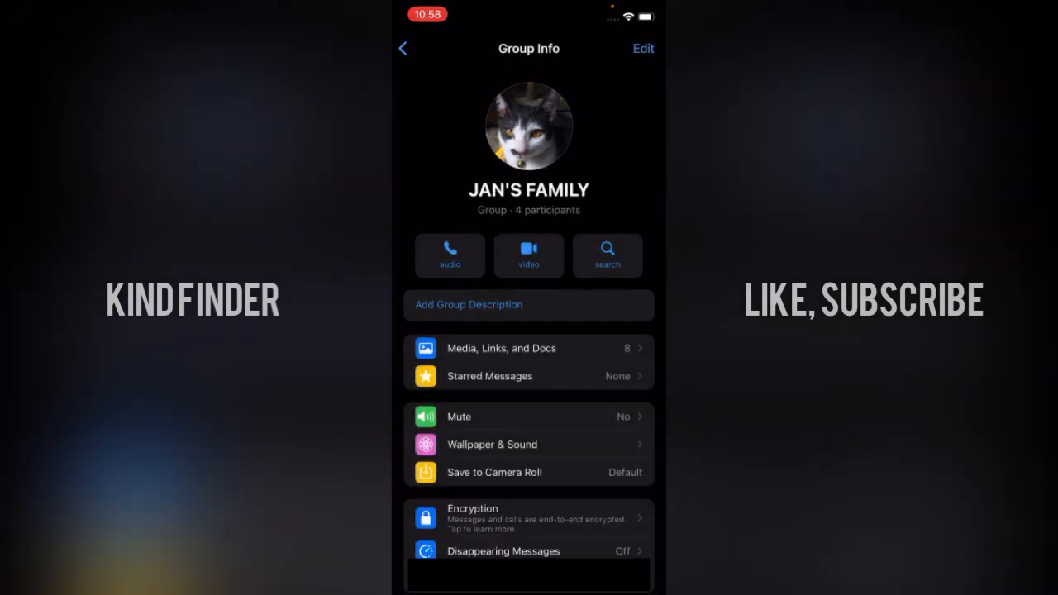
click(494, 472)
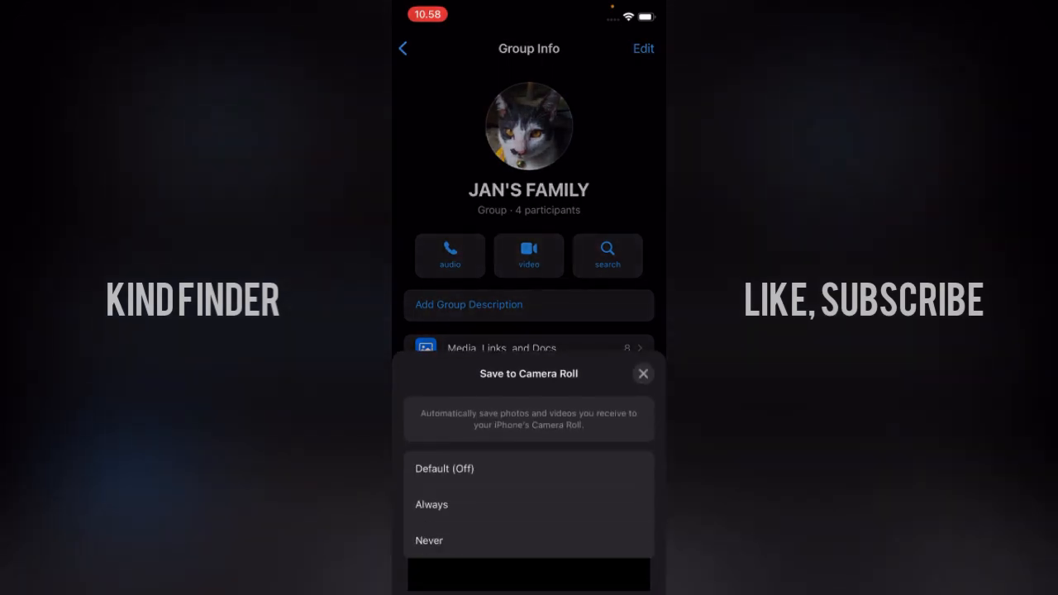